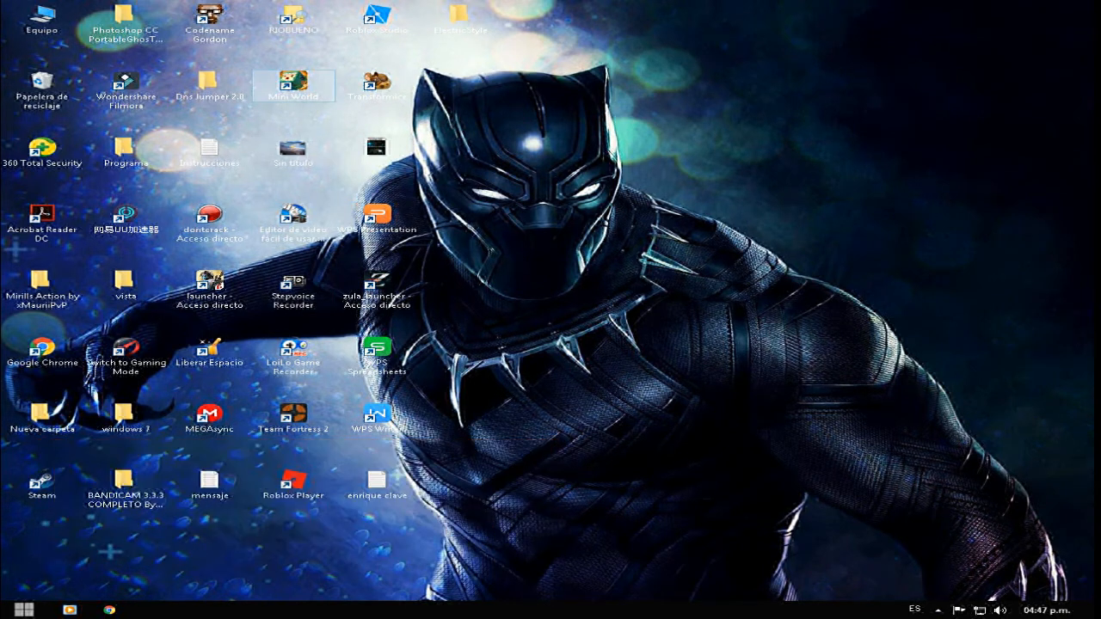
Open the Dns Jumper 2.0 desktop folder and select the Dns Jumper 2.0 application file.
{"action": "double_click", "coordinate": [210, 86]}
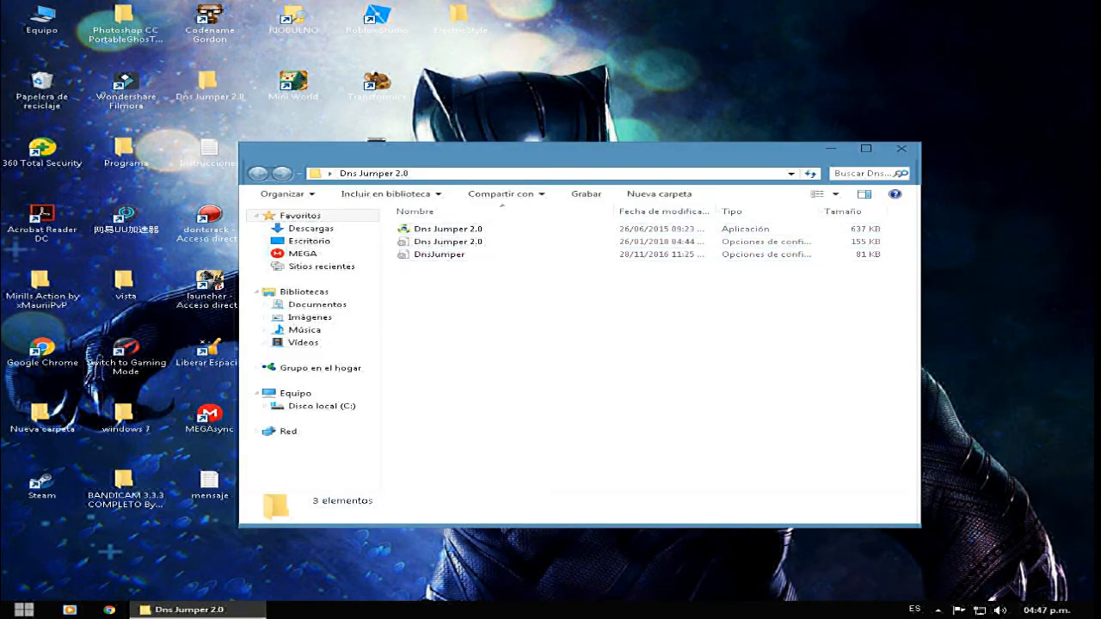
{"action": "left_click", "coordinate": [448, 229]}
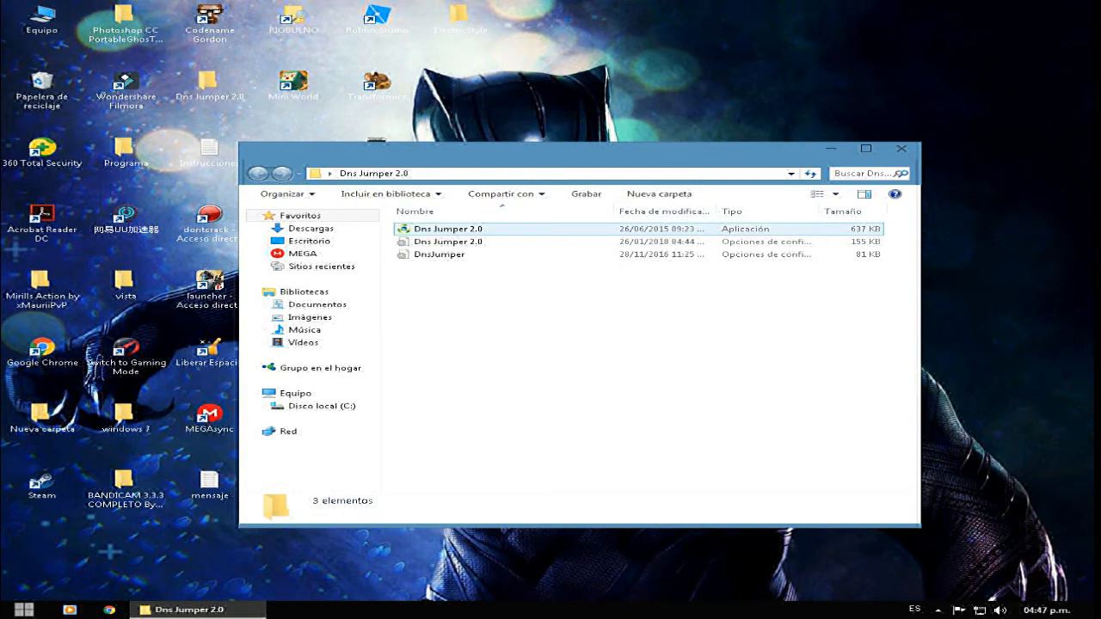
{"action": "left_click", "coordinate": [447, 227]}
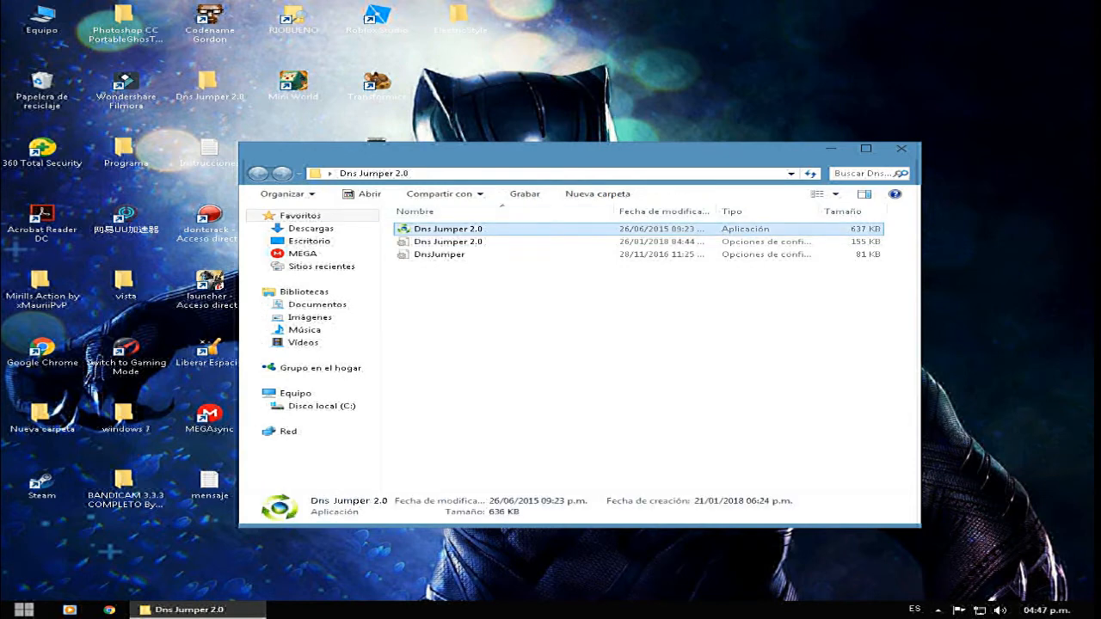
{"action": "mouse_move", "coordinate": [447, 229]}
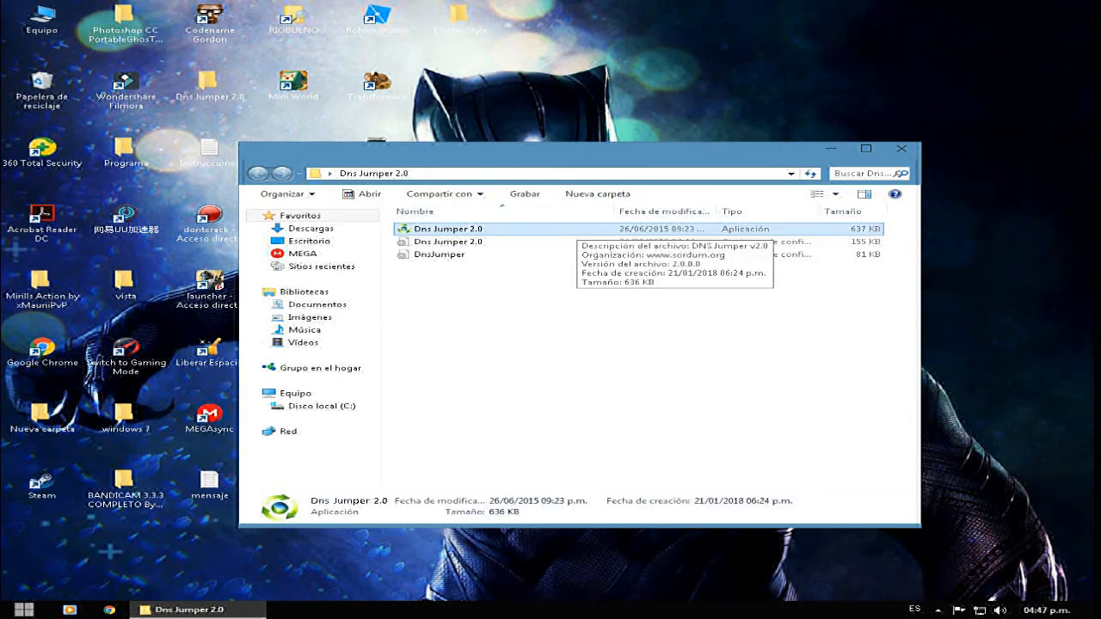
Launch Dns Jumper 2.0.exe so the main adapter and DNS server window appears.
{"action": "double_click", "coordinate": [448, 228]}
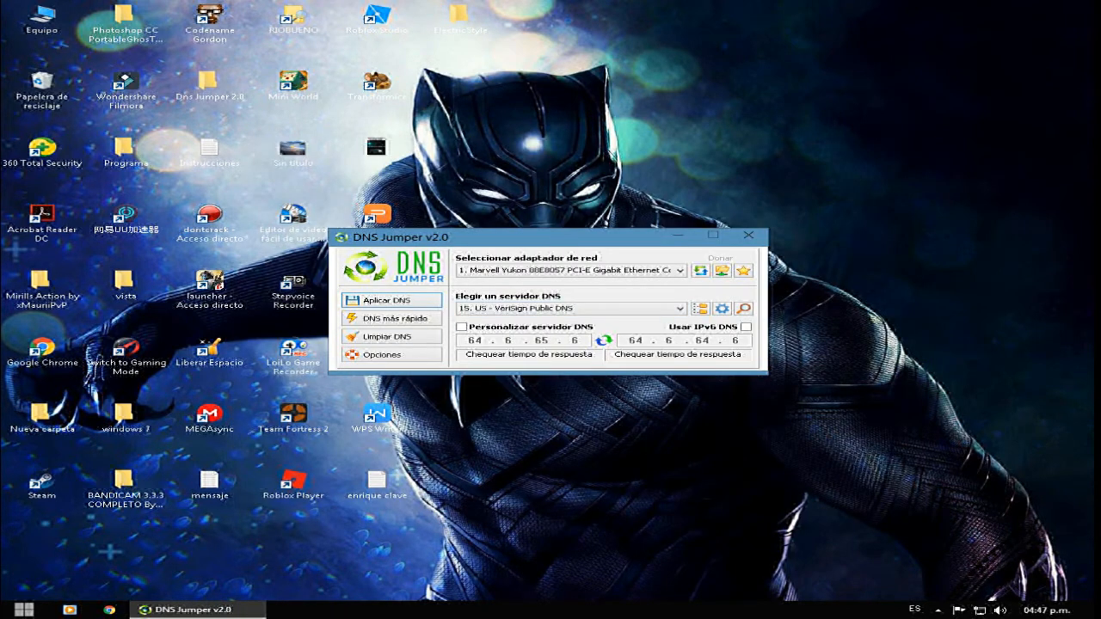
{"action": "mouse_move", "coordinate": [394, 318]}
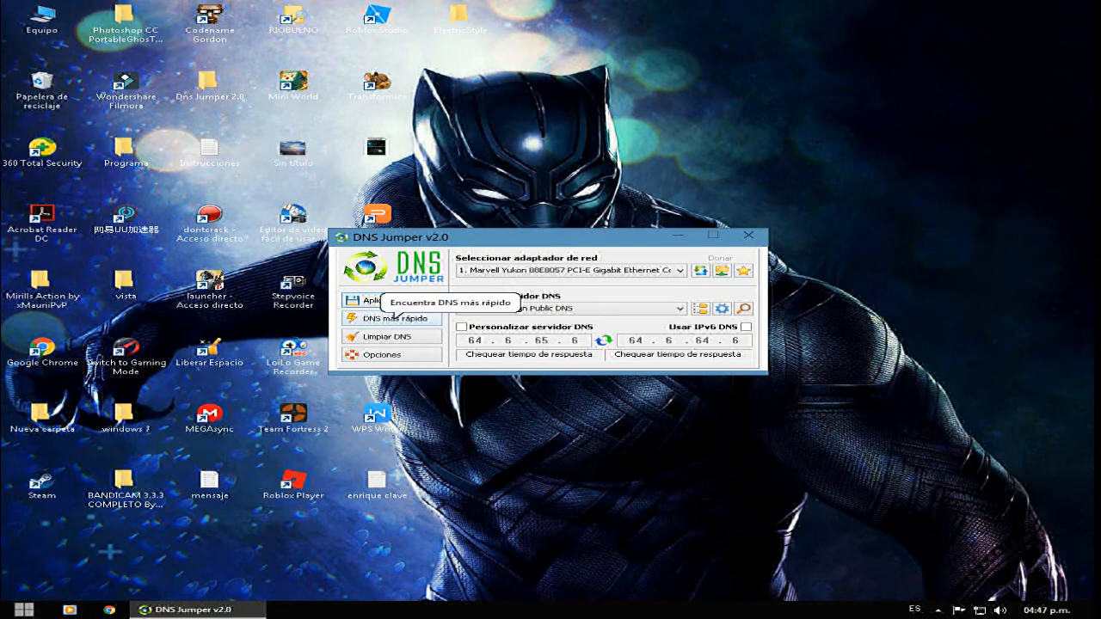
Run 'DNS más rápido' speed test and review the ranked results with US - OpenDNS fastest.
{"action": "left_click", "coordinate": [392, 318]}
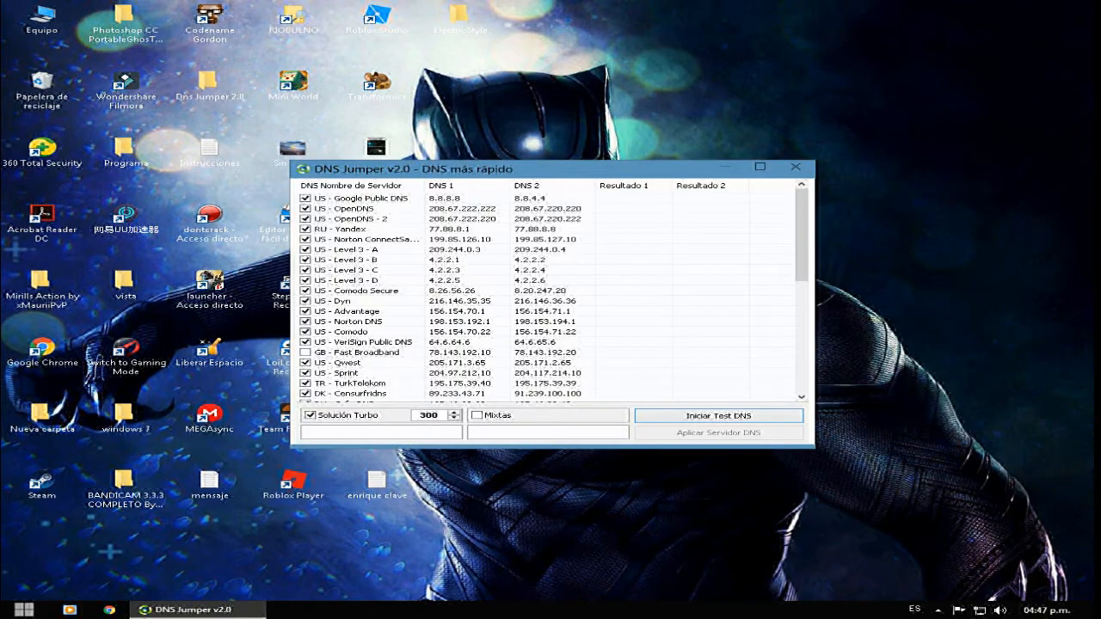
{"action": "left_click", "coordinate": [717, 414]}
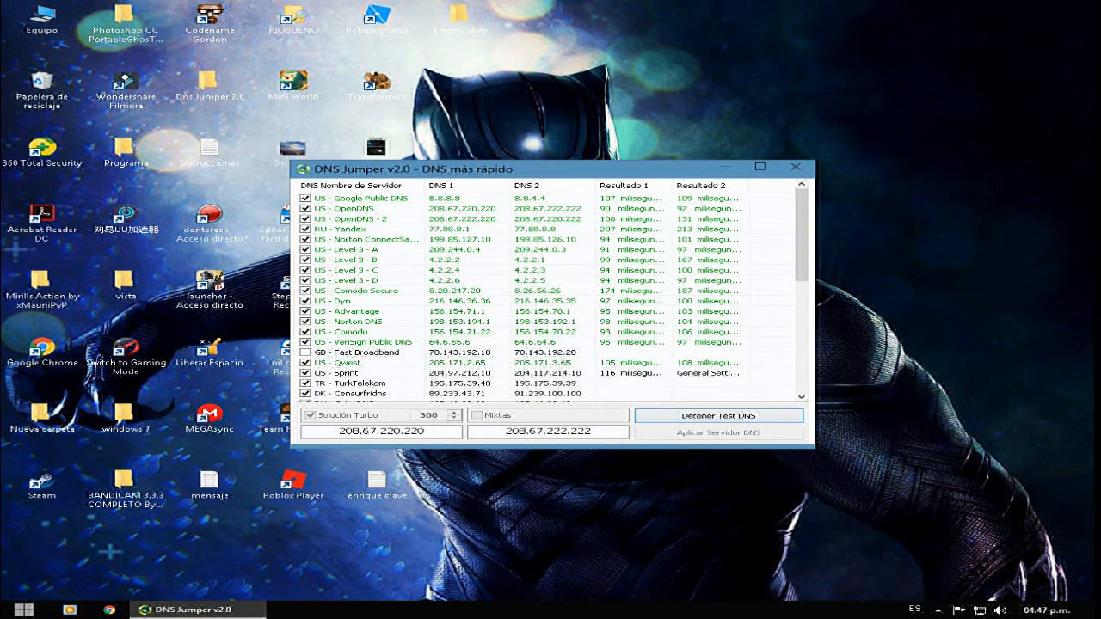
{"action": "scroll", "scroll_direction": "down", "scroll_amount": 3}
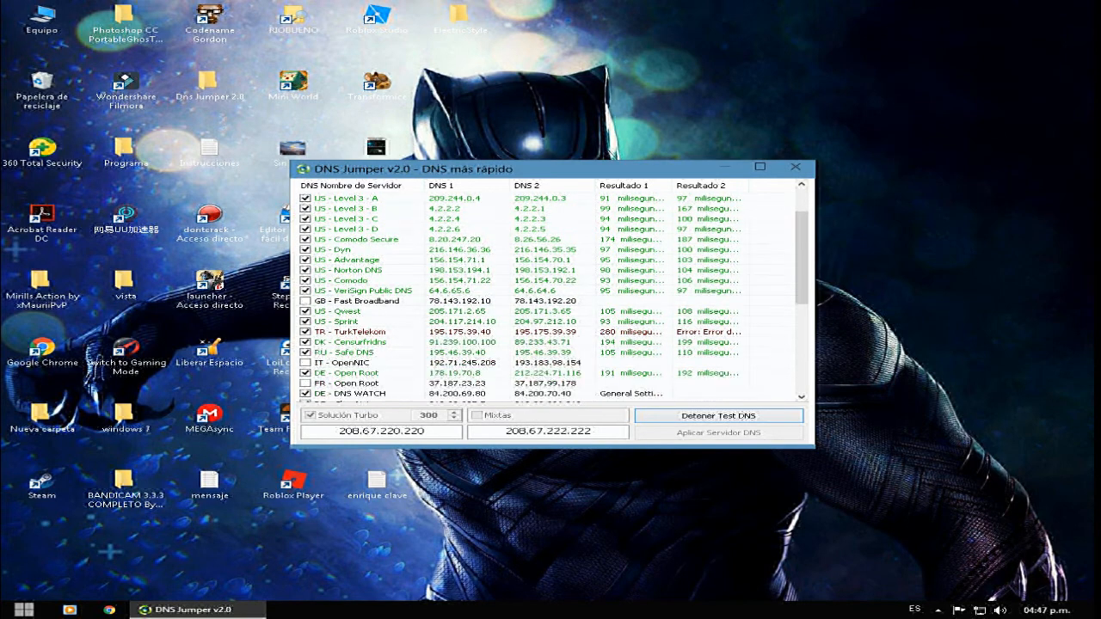
{"action": "scroll", "scroll_direction": "down", "scroll_amount": 3}
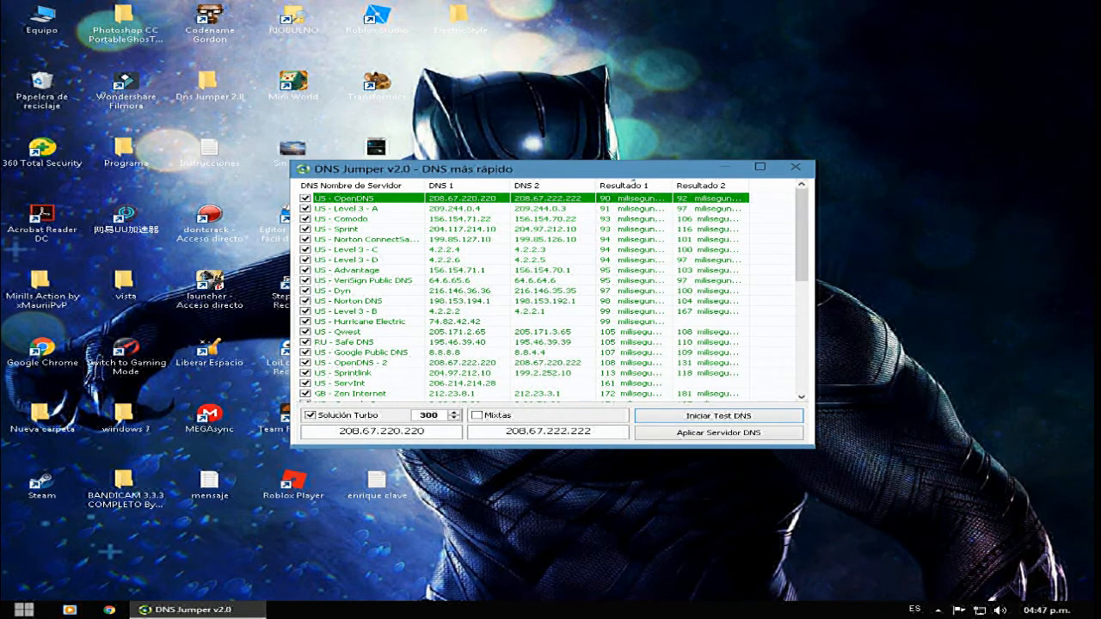
{"action": "scroll", "scroll_direction": "down", "scroll_amount": 3}
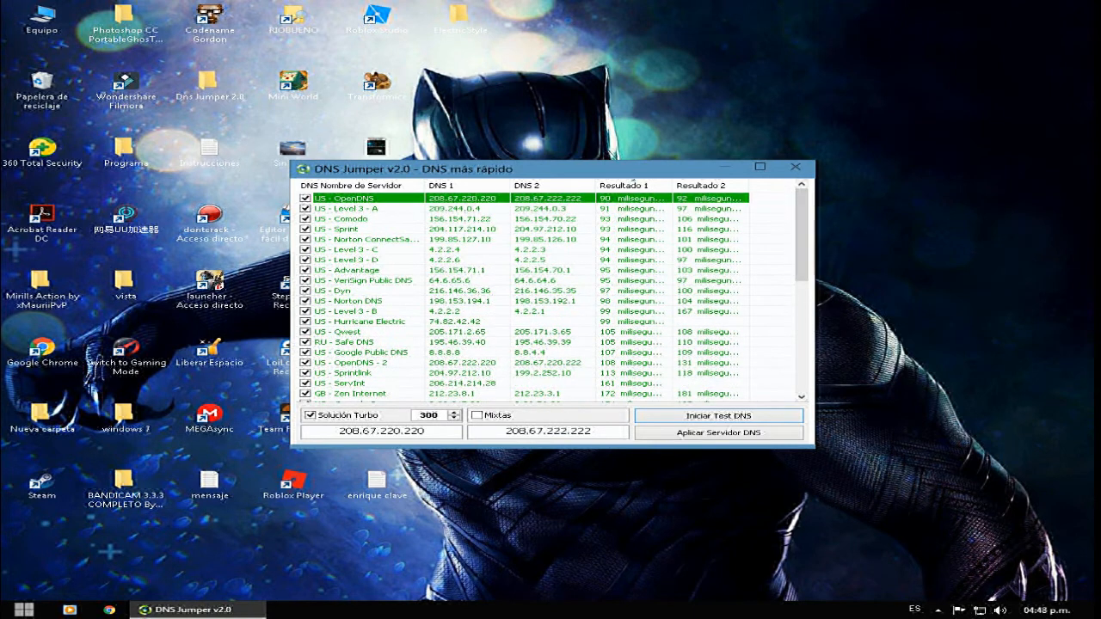
Apply US - OpenDNS (208.67.220.220, 208.67.222.222) as the chosen DNS via 'Aplicar Servidor DNS'.
{"action": "left_click", "coordinate": [719, 433]}
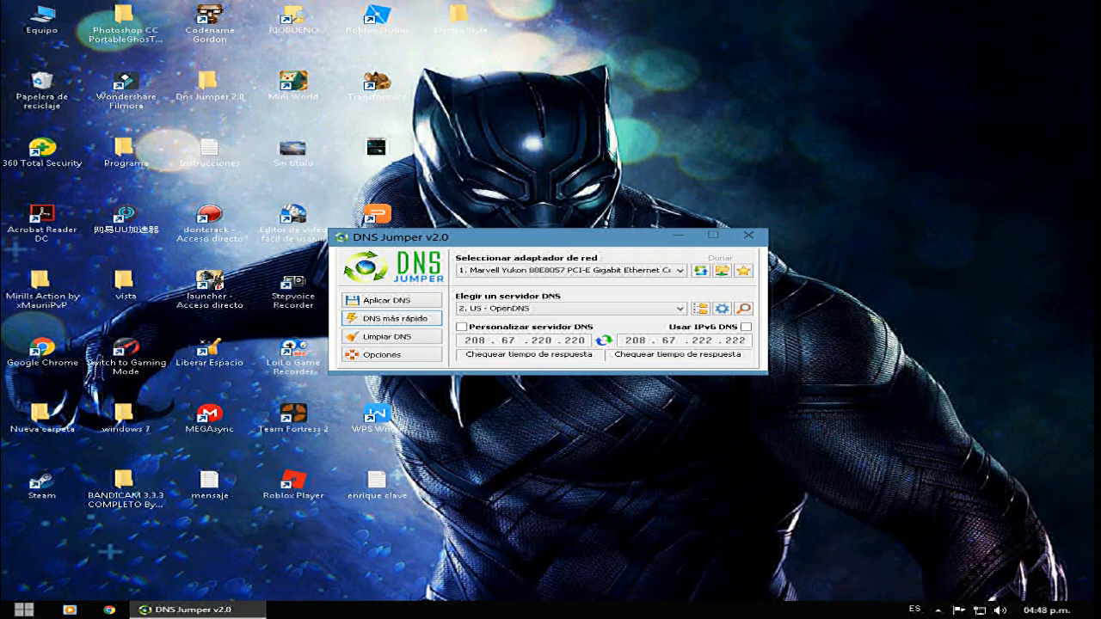
{"action": "left_click", "coordinate": [358, 354]}
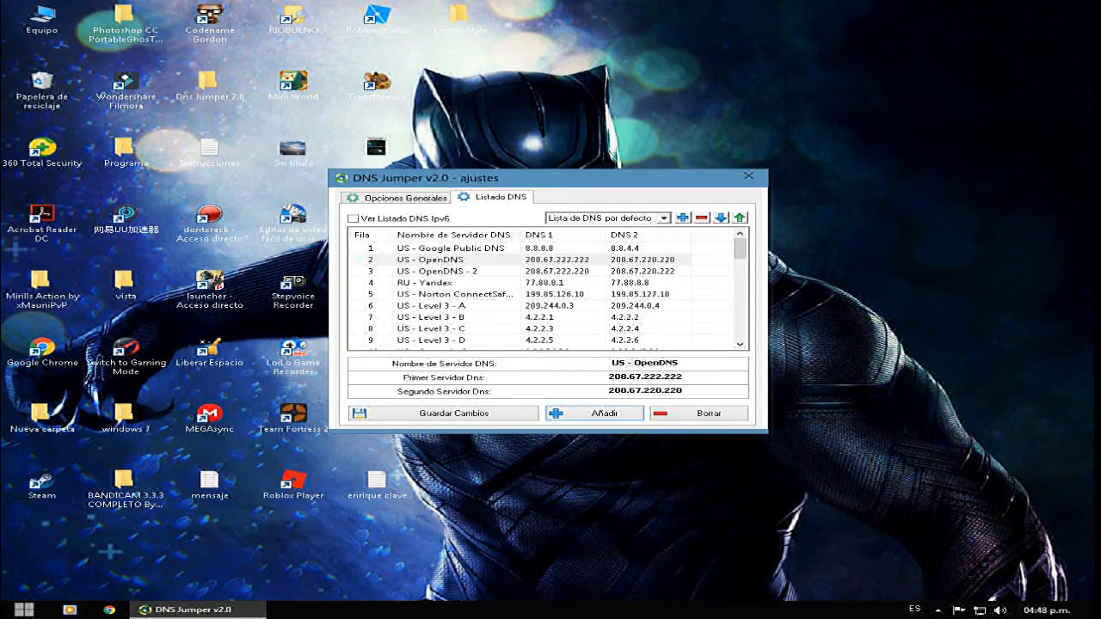
{"action": "scroll", "scroll_direction": "down", "scroll_amount": 3}
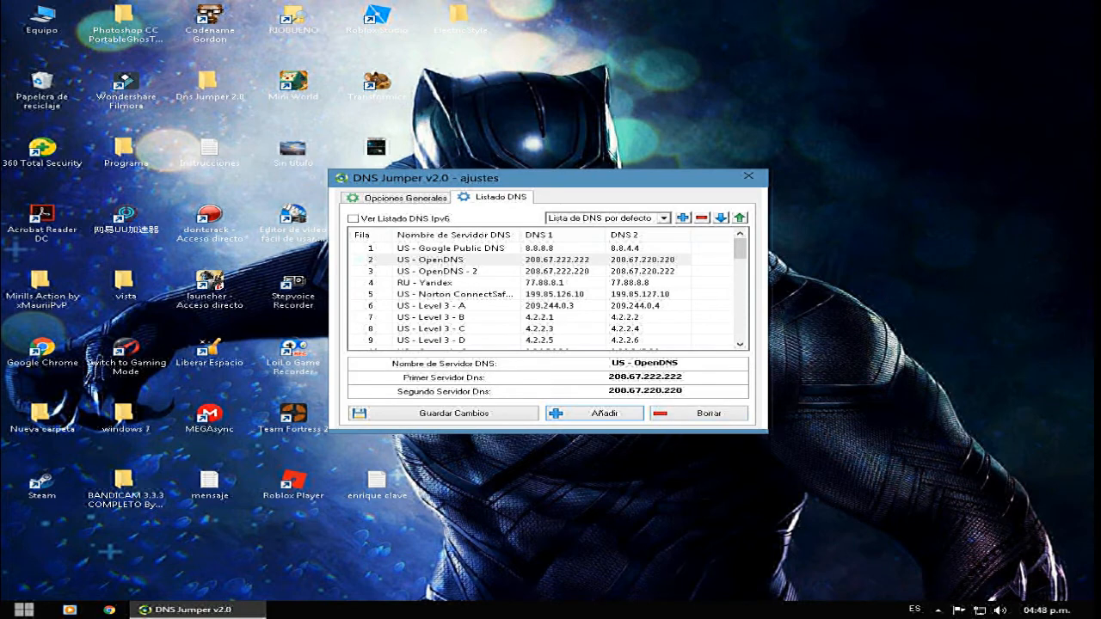
{"action": "scroll", "scroll_direction": "down", "scroll_amount": 3}
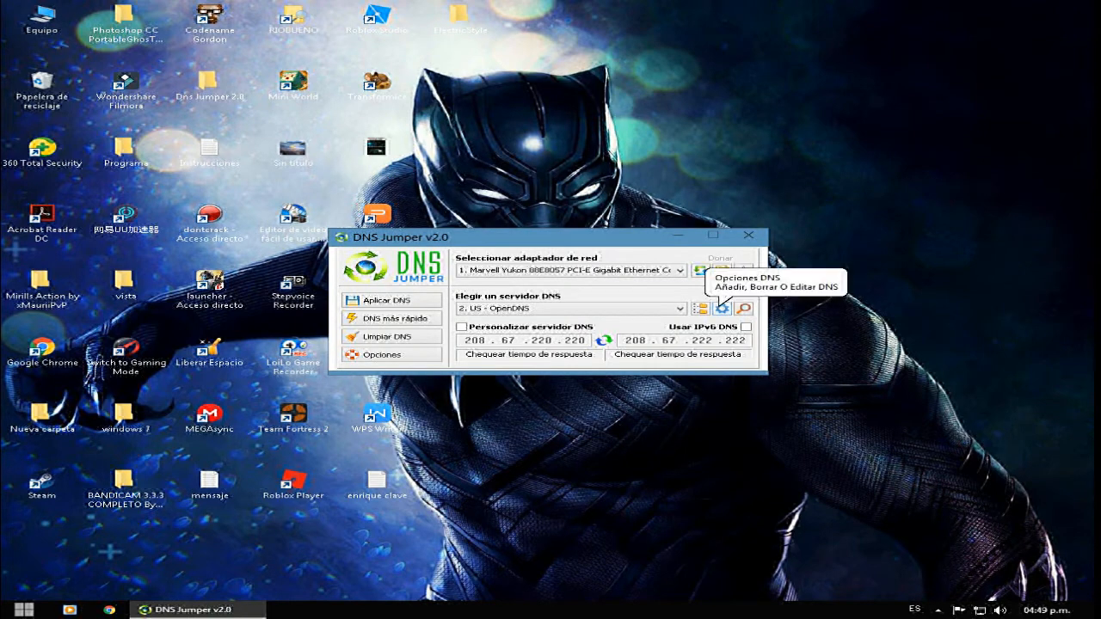
{"action": "left_click", "coordinate": [722, 308]}
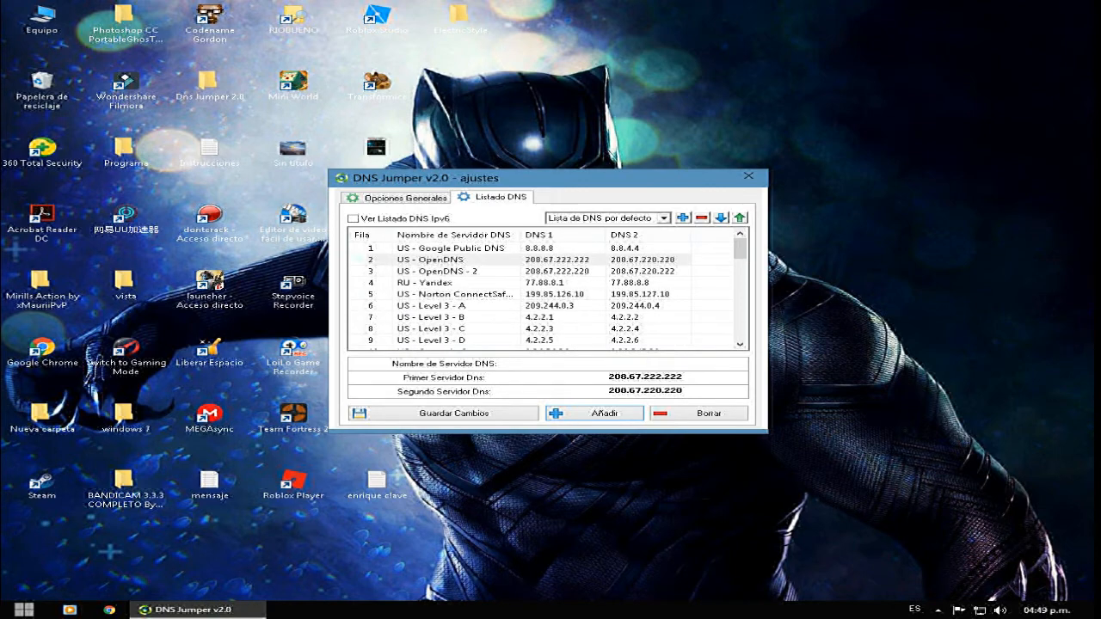
{"action": "left_click", "coordinate": [640, 363]}
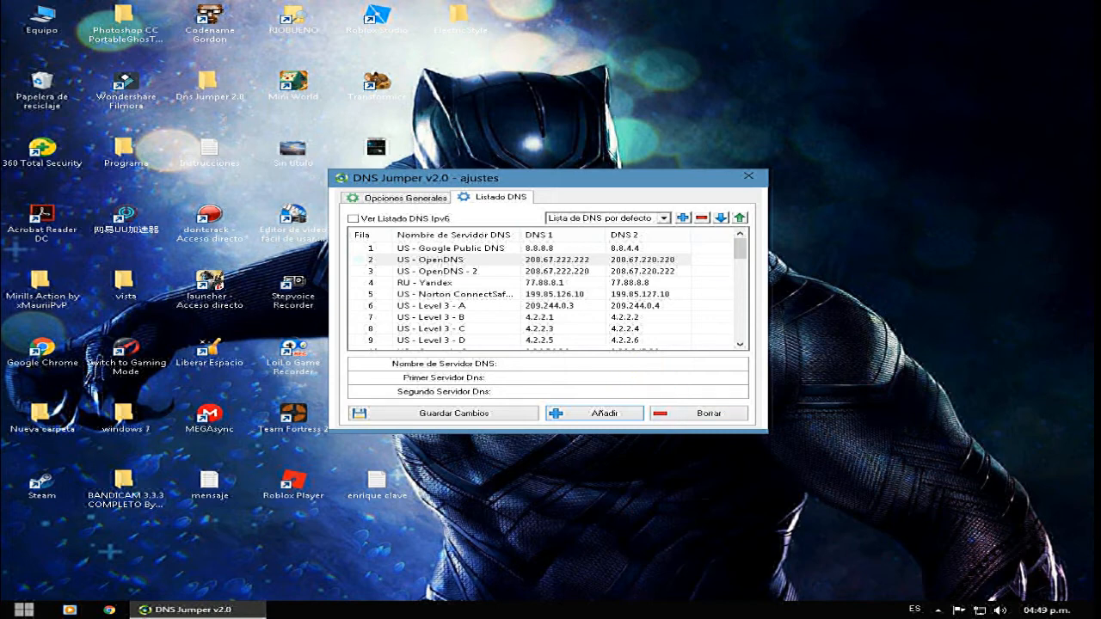
{"action": "left_click", "coordinate": [645, 392]}
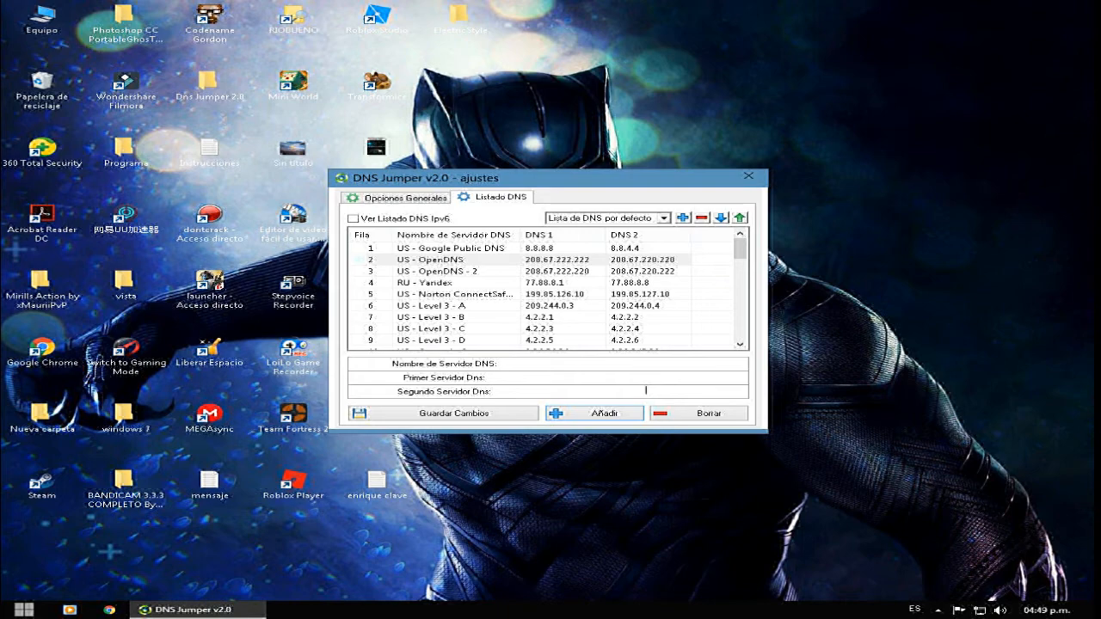
{"action": "scroll", "scroll_direction": "down", "scroll_amount": 3}
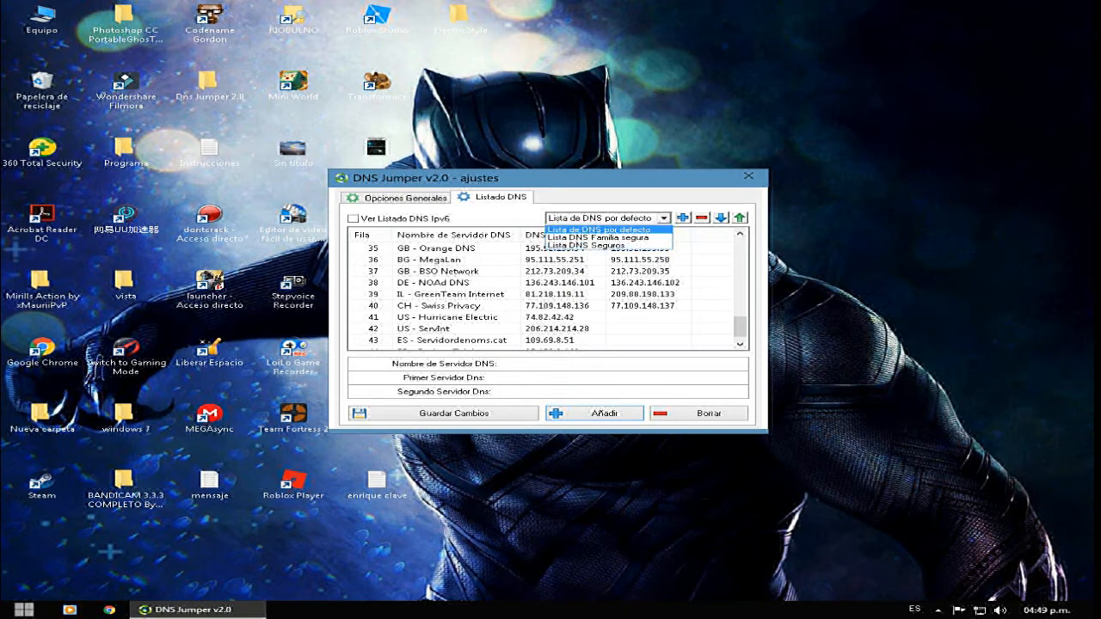
{"action": "left_click", "coordinate": [598, 229]}
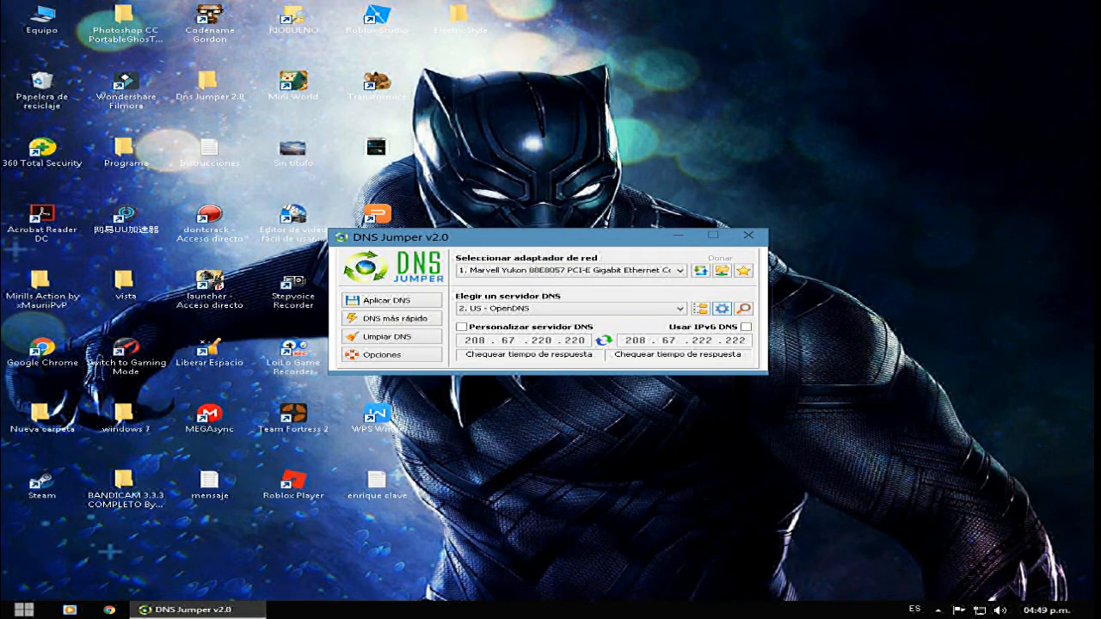
Apply OpenDNS to the Marvell Yukon Gigabit Ethernet adapter with 'Aplicar DNS', resetting the DNS cache.
{"action": "left_click", "coordinate": [683, 270]}
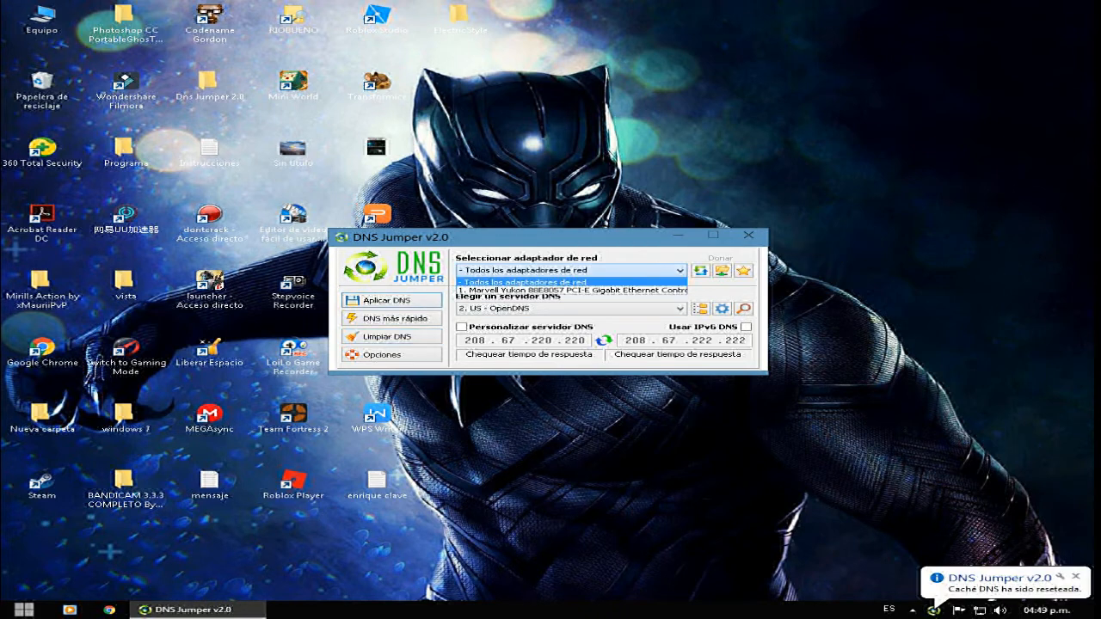
{"action": "left_click", "coordinate": [571, 282]}
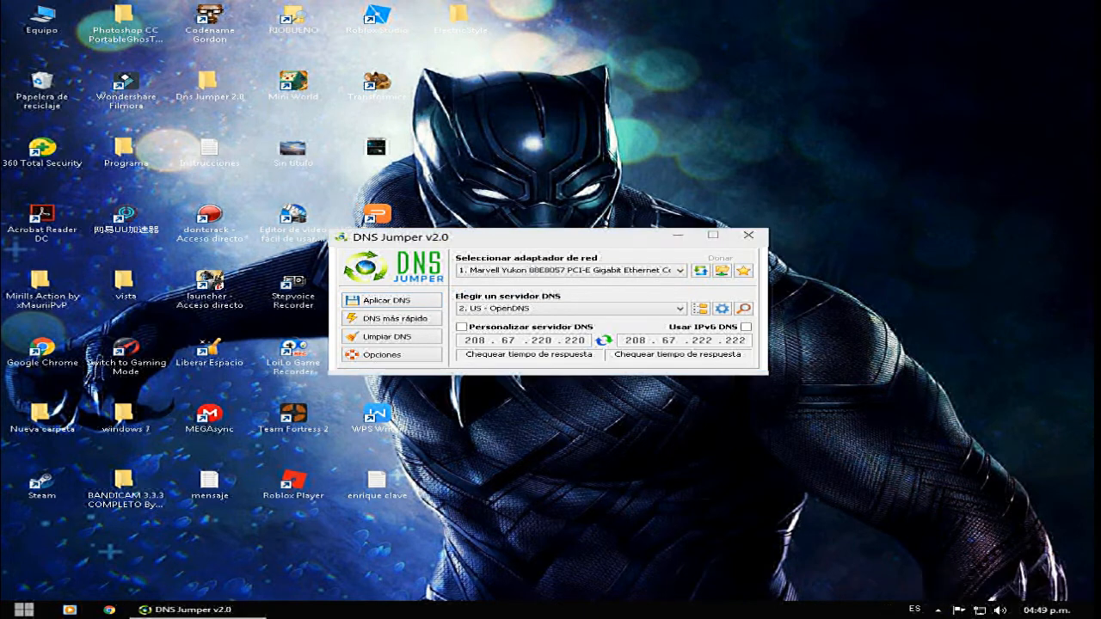
{"action": "mouse_move", "coordinate": [571, 270]}
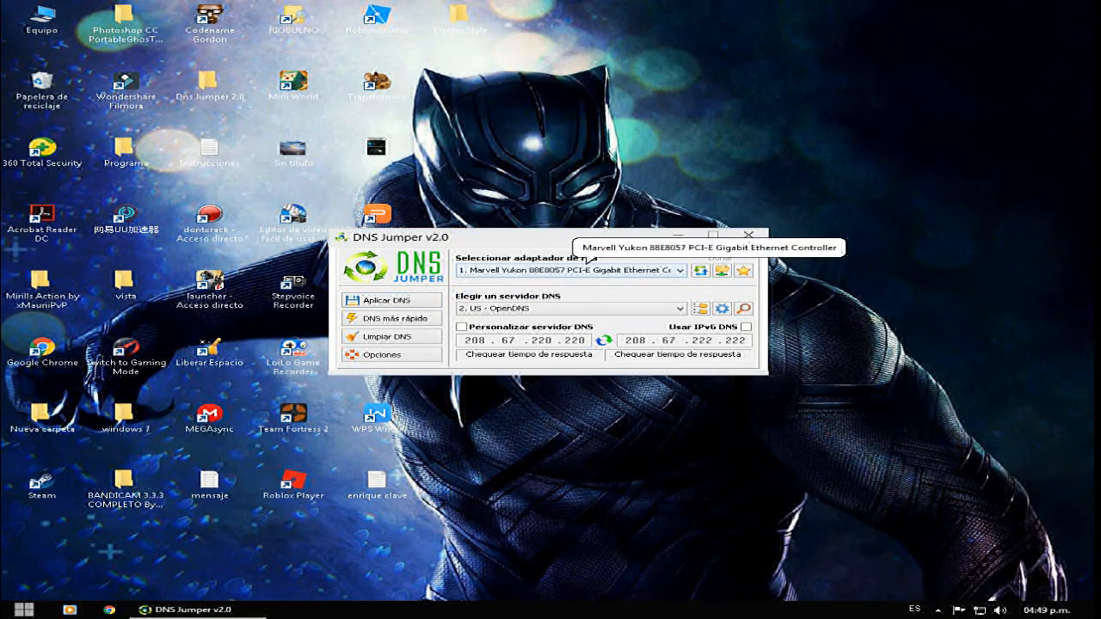